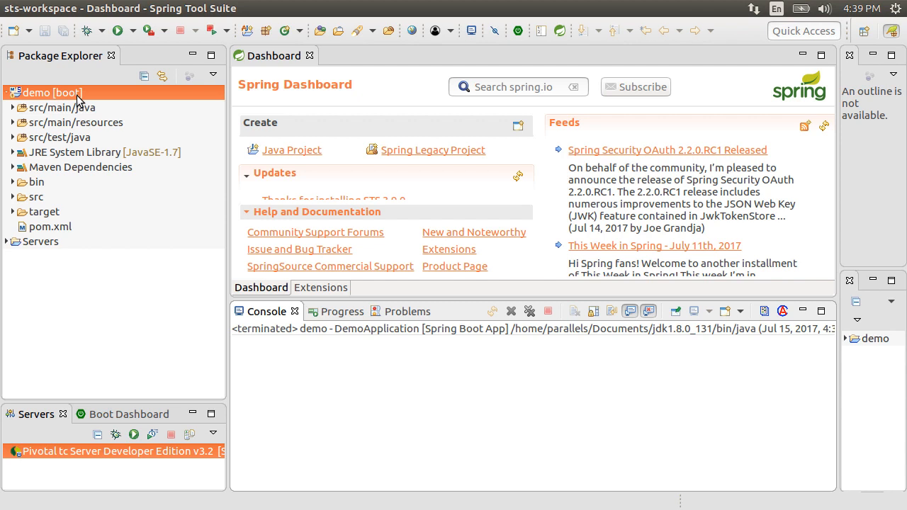
pyautogui.moveTo(13, 113)
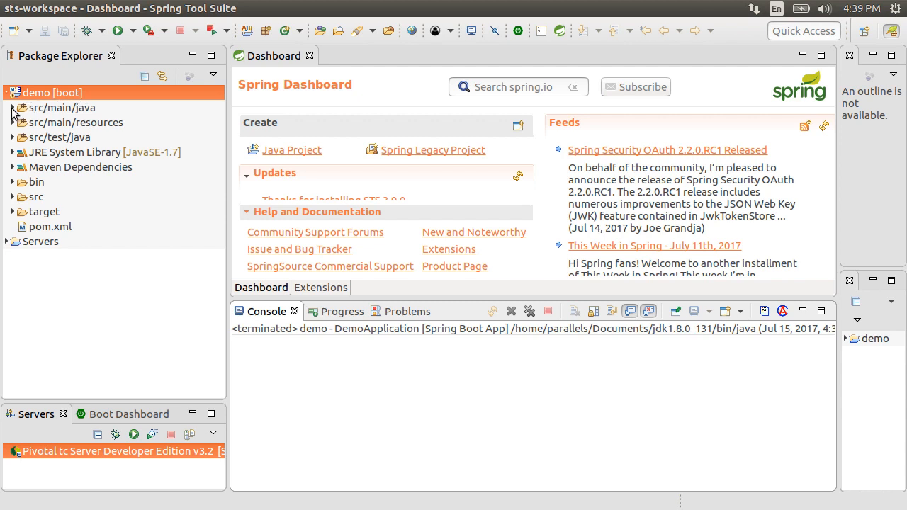
# - Open PersonController.java from the controller package under src/main/java in the editor
pyautogui.click(6, 108)
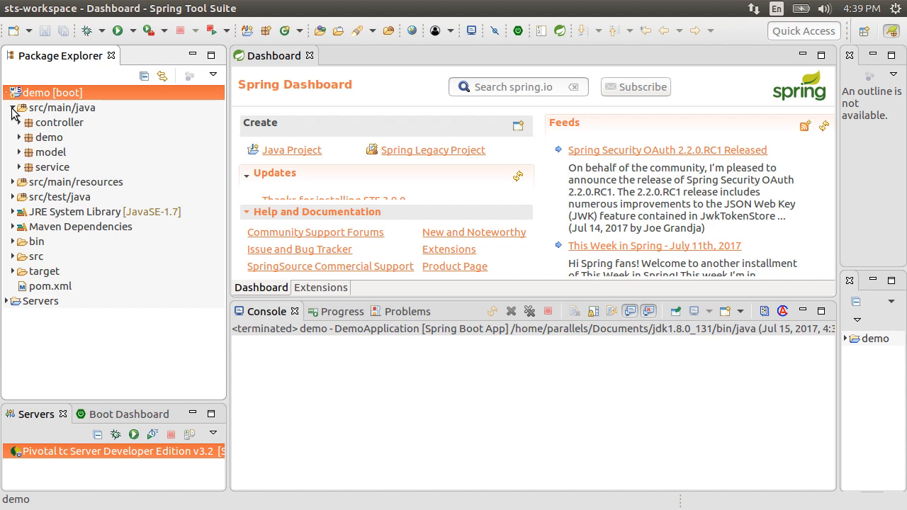
pyautogui.click(19, 122)
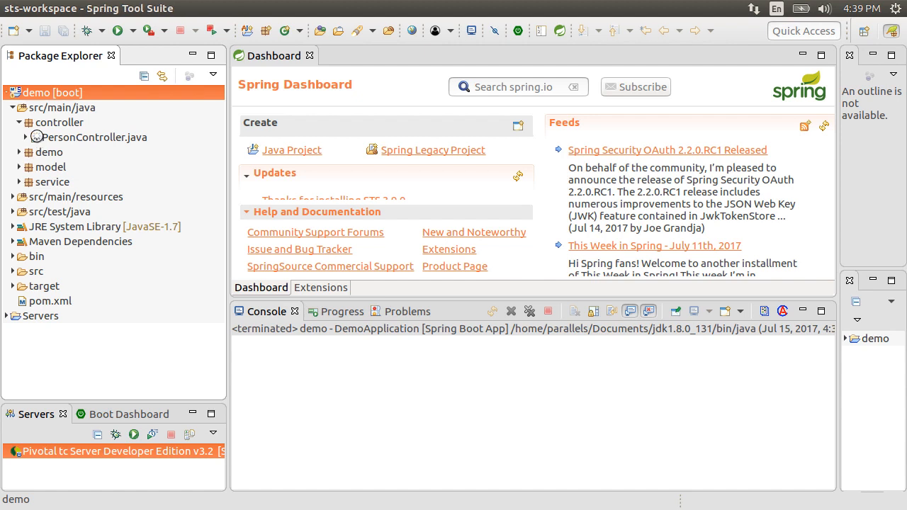
pyautogui.click(93, 136)
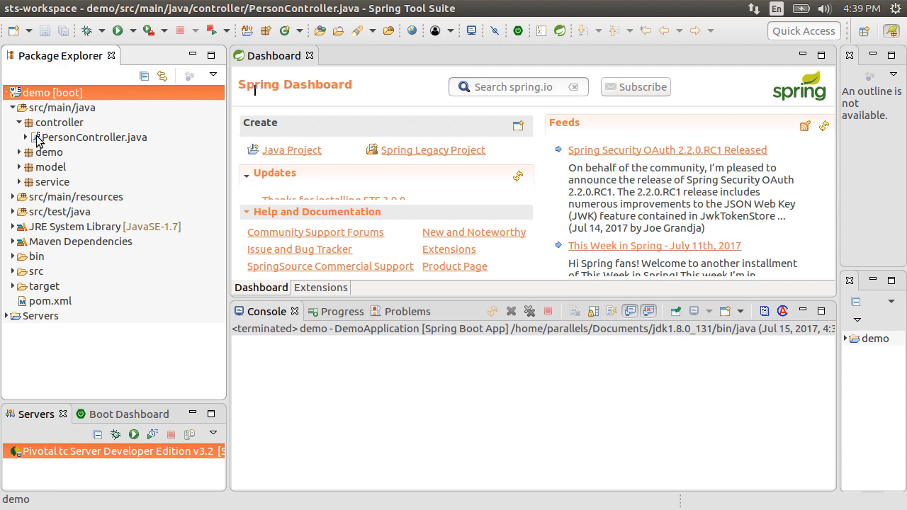
pyautogui.doubleClick(94, 136)
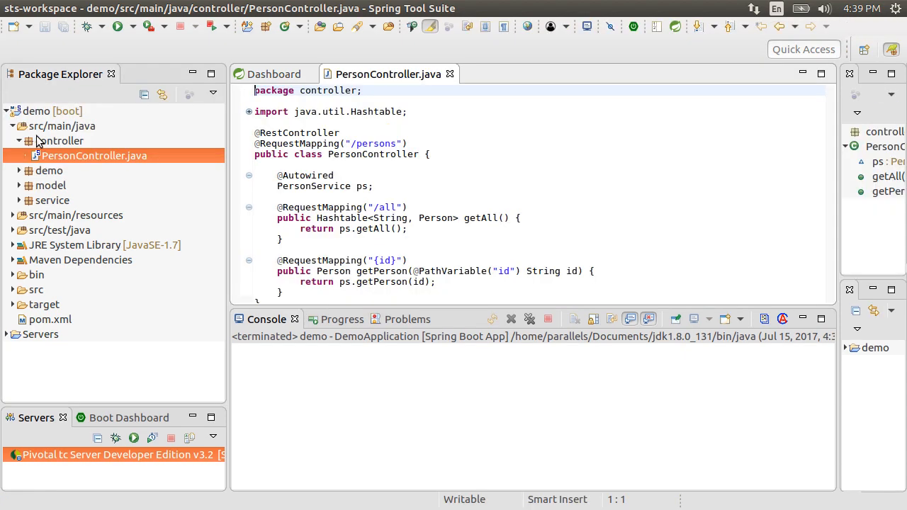
pyautogui.click(884, 130)
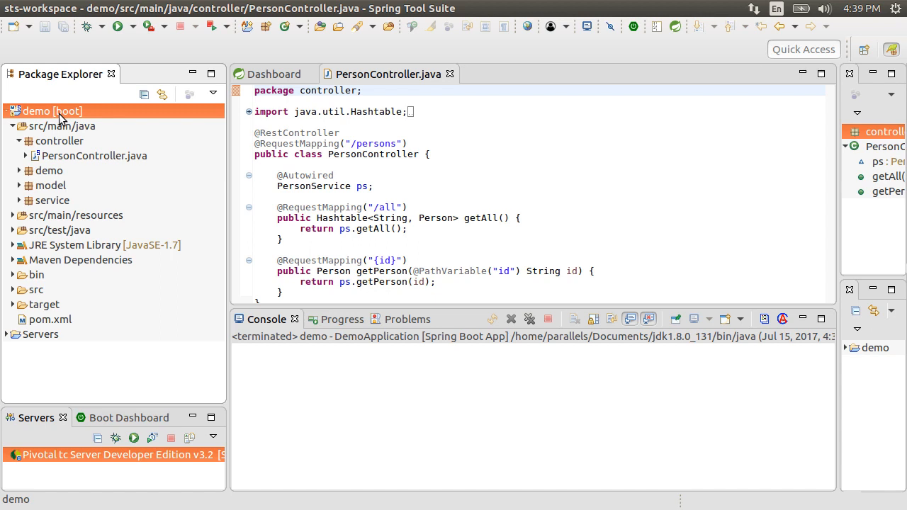
# - Run the demo project as a Spring Boot App from its context menu
pyautogui.rightClick(51, 111)
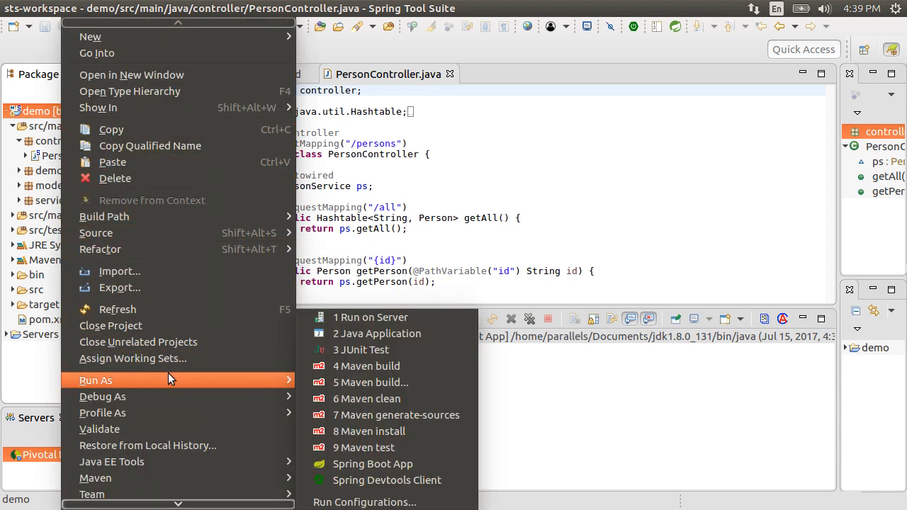
pyautogui.moveTo(371, 464)
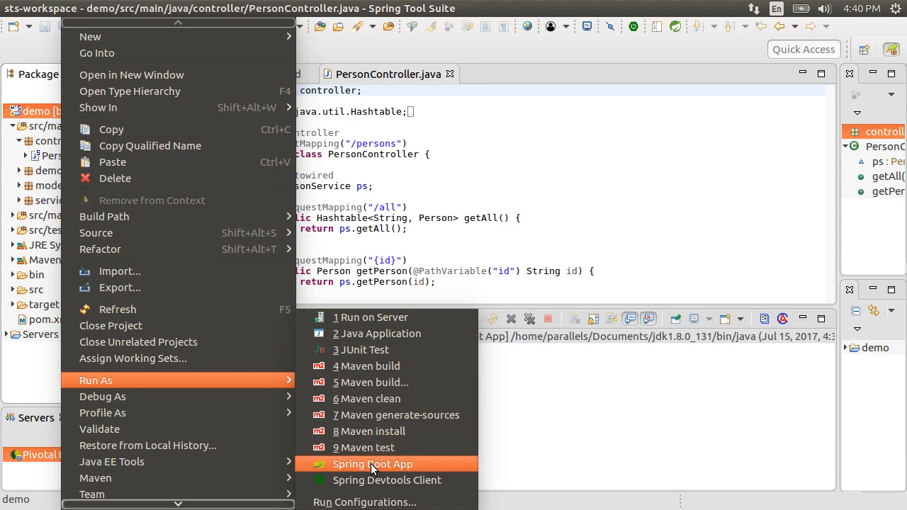
pyautogui.click(371, 463)
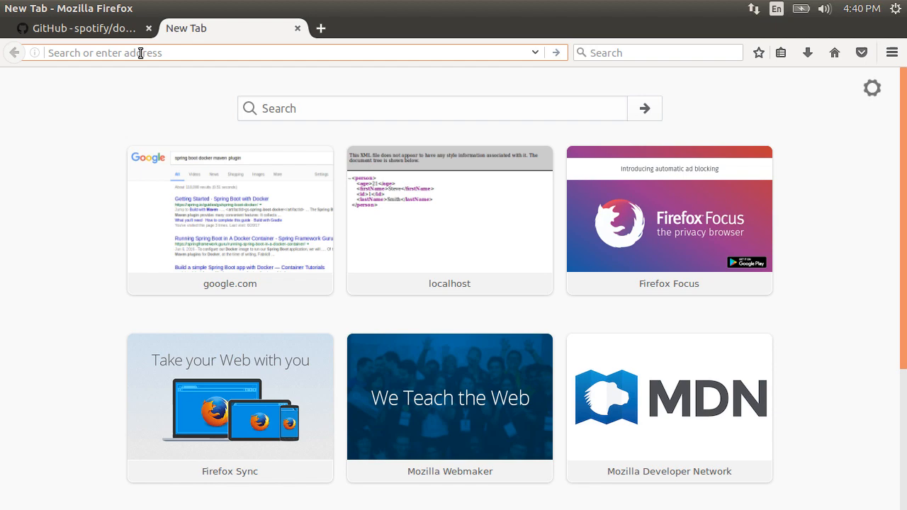
pyautogui.write('htt')
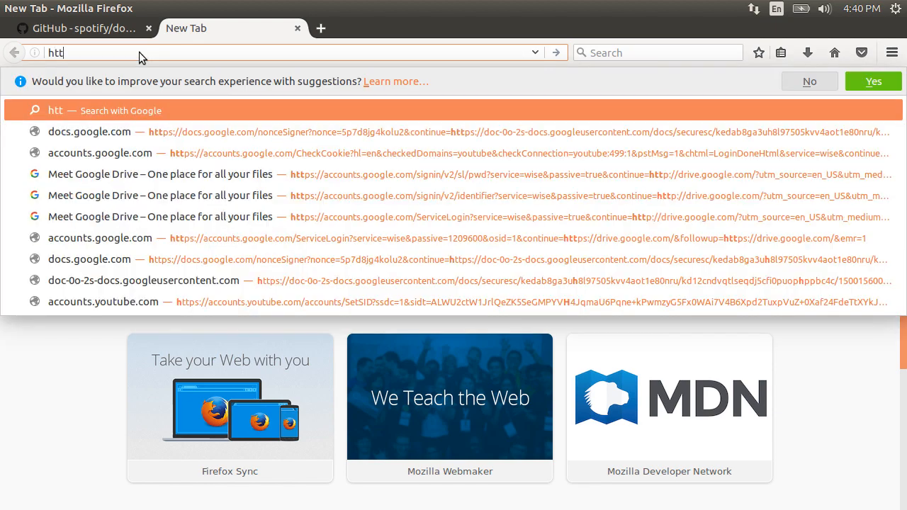
pyautogui.write('http://localhost:8080')
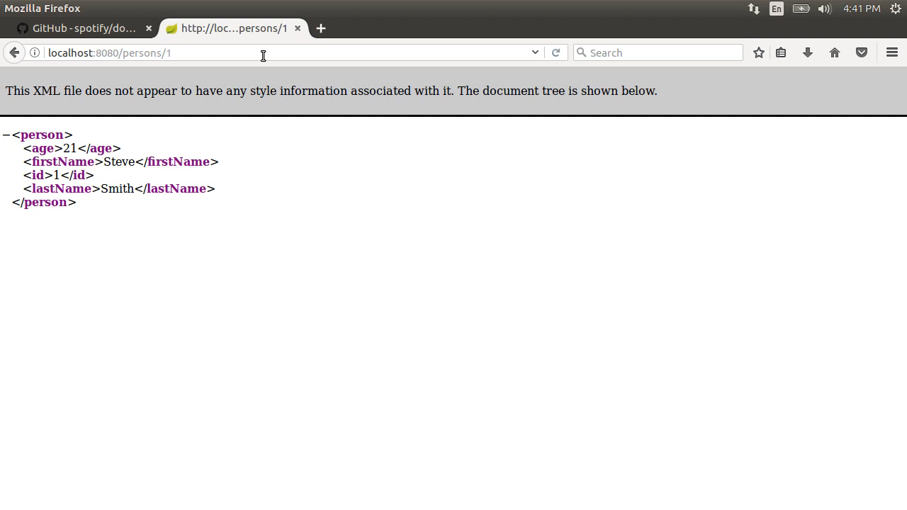
pyautogui.click(321, 28)
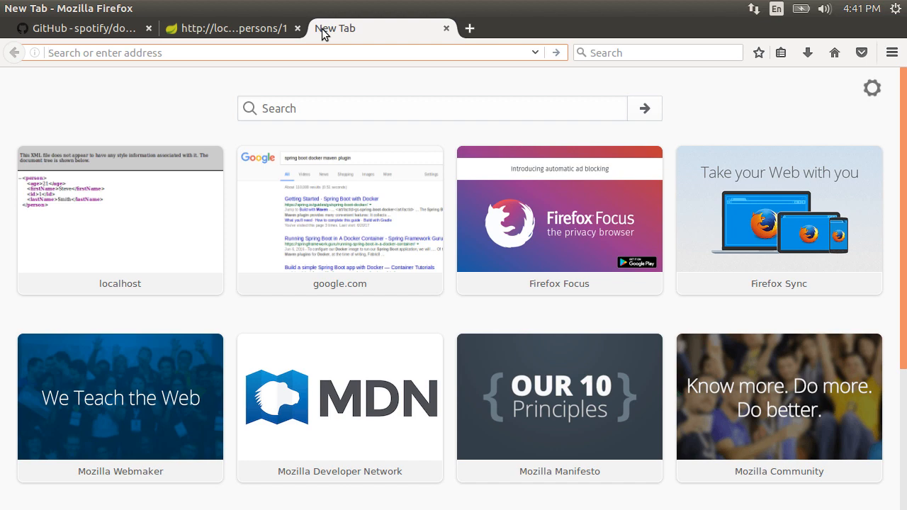
# - Search for 'docker maven plugin' and open the spotify docker-maven-plugin GitHub page
pyautogui.write('docker maven p')
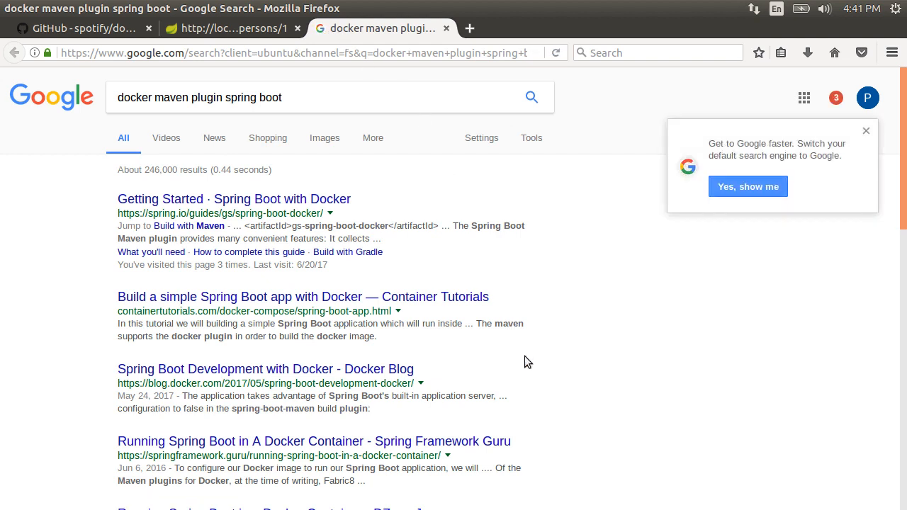
pyautogui.scroll(-3)
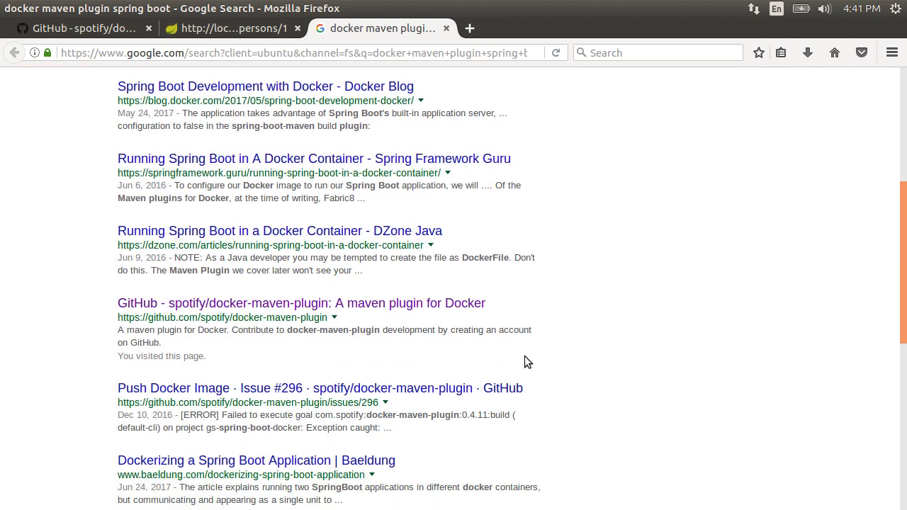
pyautogui.moveTo(340, 304)
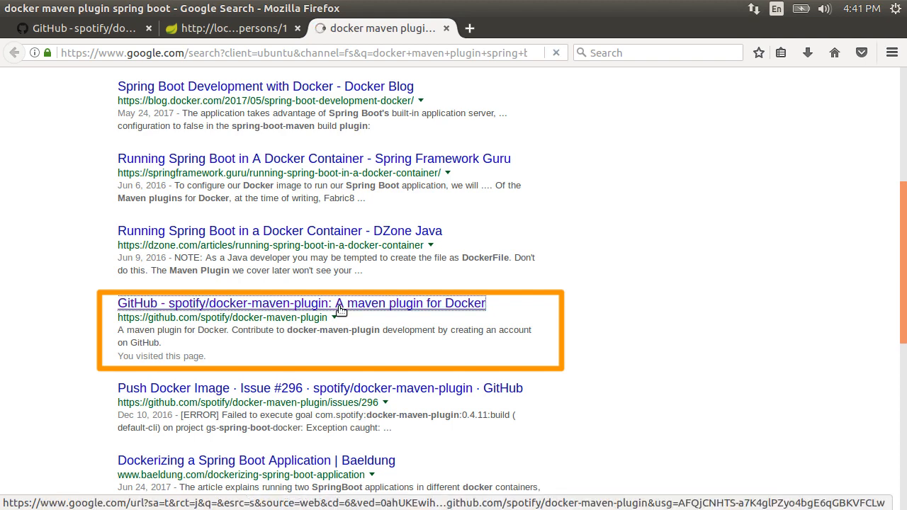
pyautogui.click(302, 303)
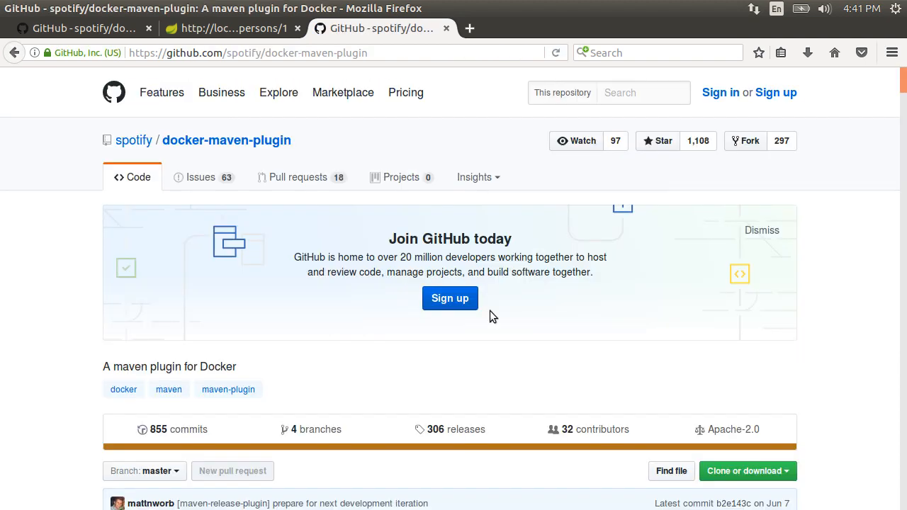
# - Jump to the 'Specify build info in the POM' section and select its plugin example XML
pyautogui.scroll(-3)
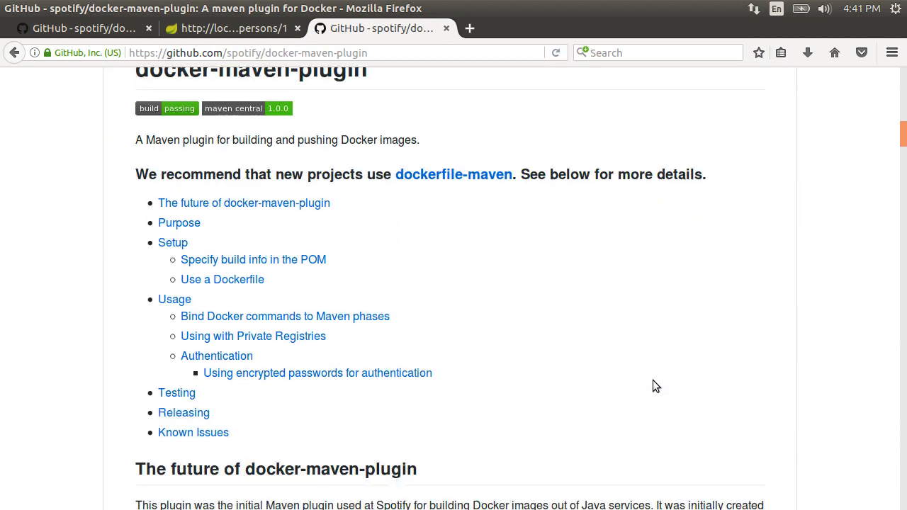
pyautogui.scroll(-3)
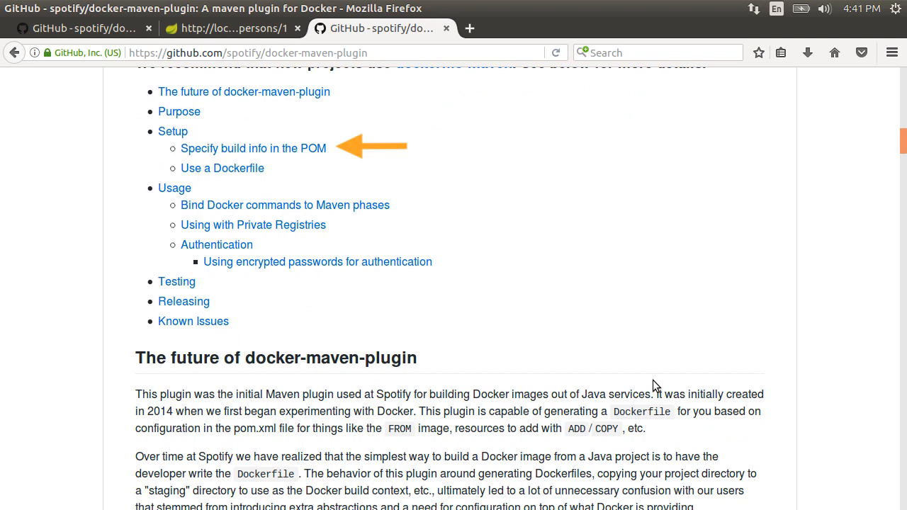
pyautogui.moveTo(286, 162)
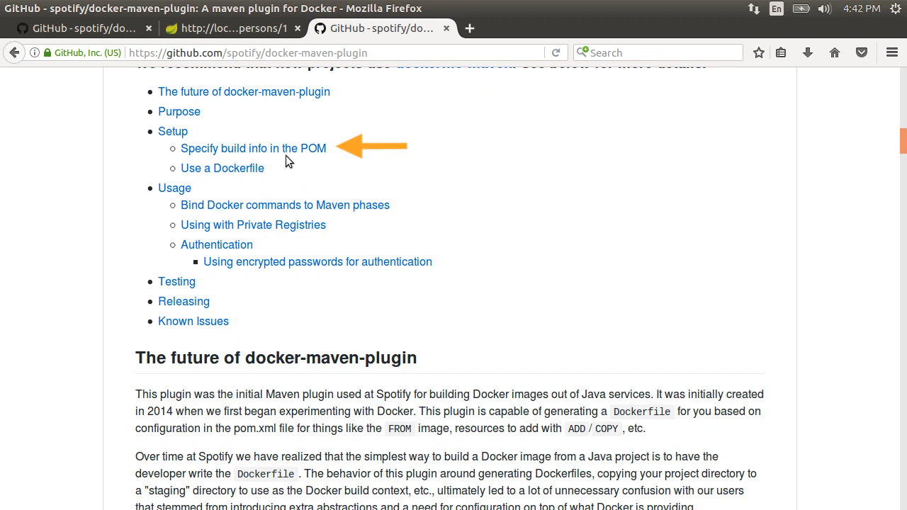
pyautogui.click(253, 149)
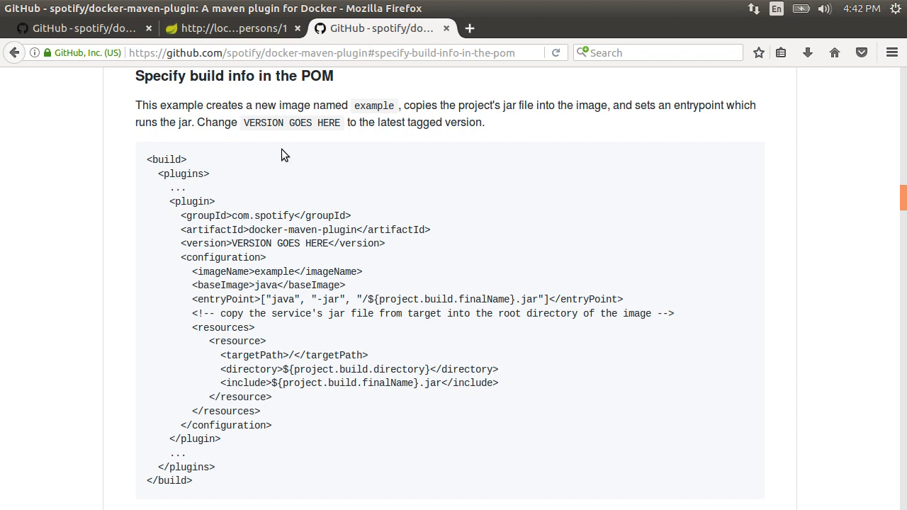
pyautogui.moveTo(170, 202); pyautogui.dragTo(220, 440)
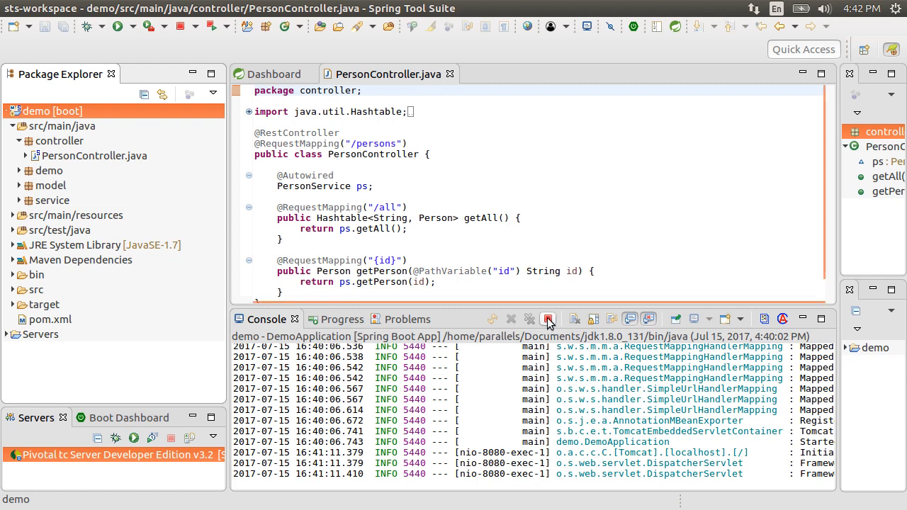
# - Open the demo project's pom.xml in its raw XML source view
pyautogui.click(547, 319)
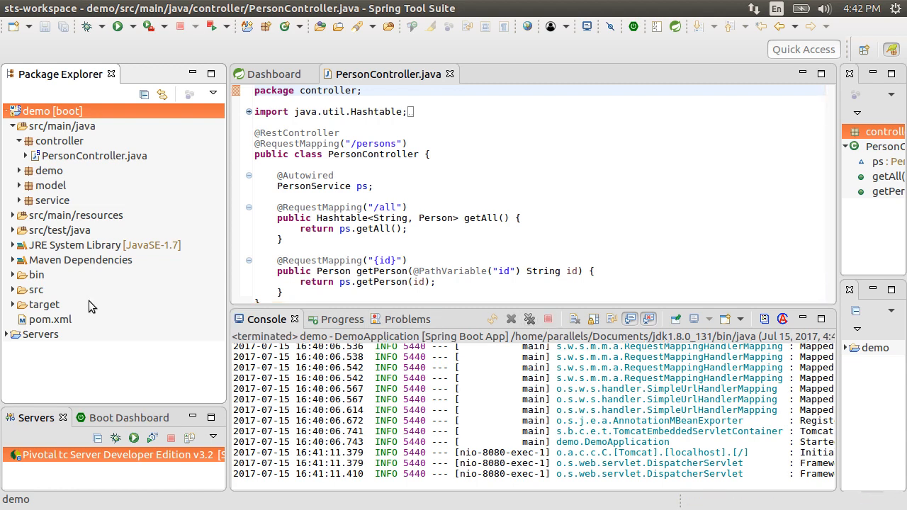
pyautogui.doubleClick(50, 319)
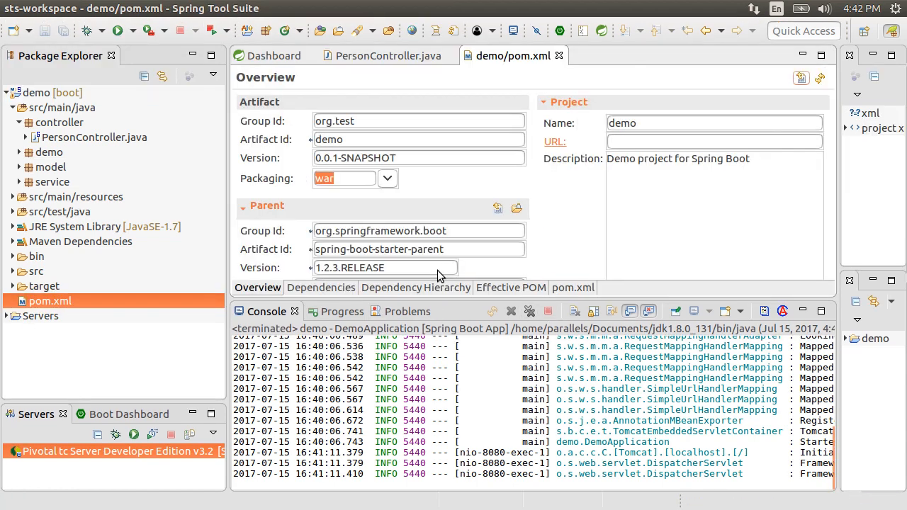
pyautogui.click(573, 286)
pyautogui.write('<baseImage>java:8</baseImage>')
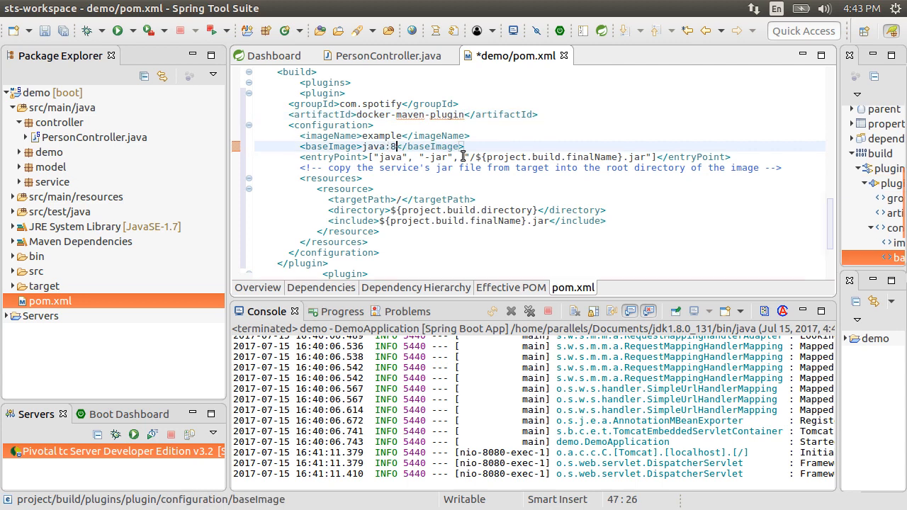
pyautogui.moveTo(582, 213)
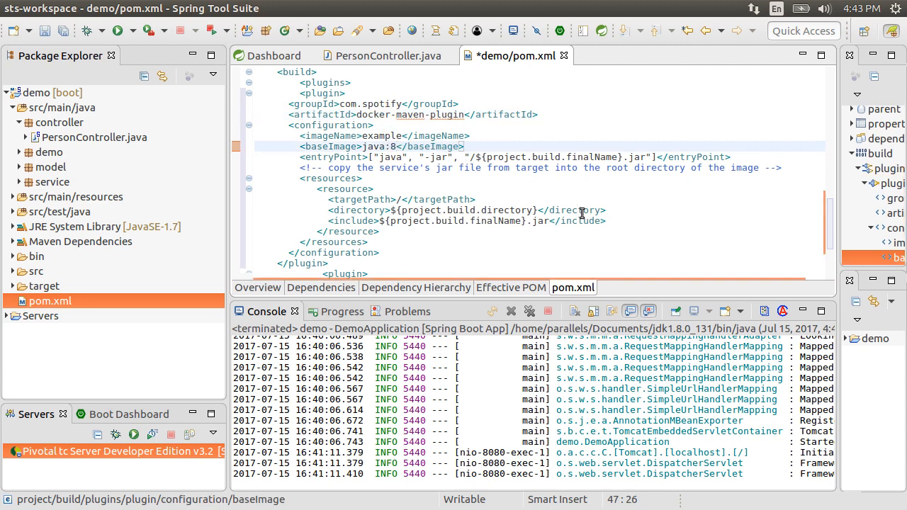
# - Change the docker plugin's imageName from 'example' to 'demoboot' and save pom.xml
pyautogui.click(391, 137)
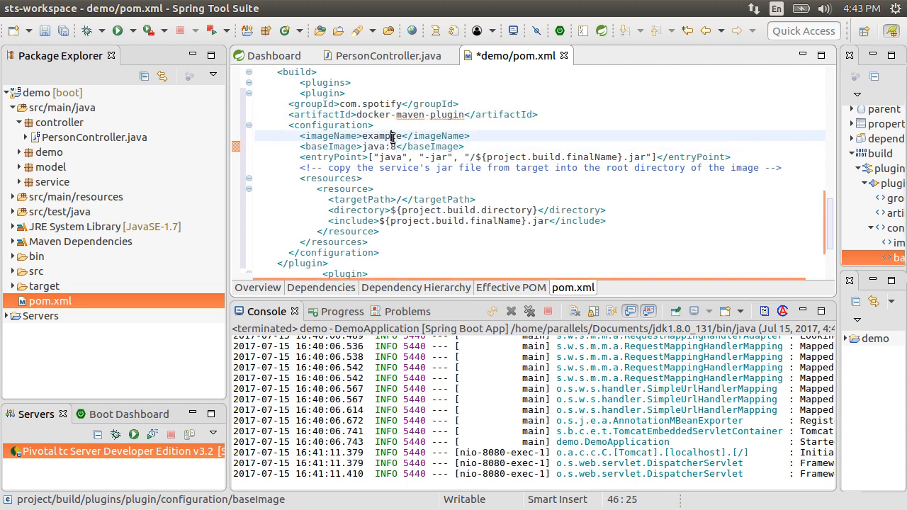
pyautogui.write('demoboot')
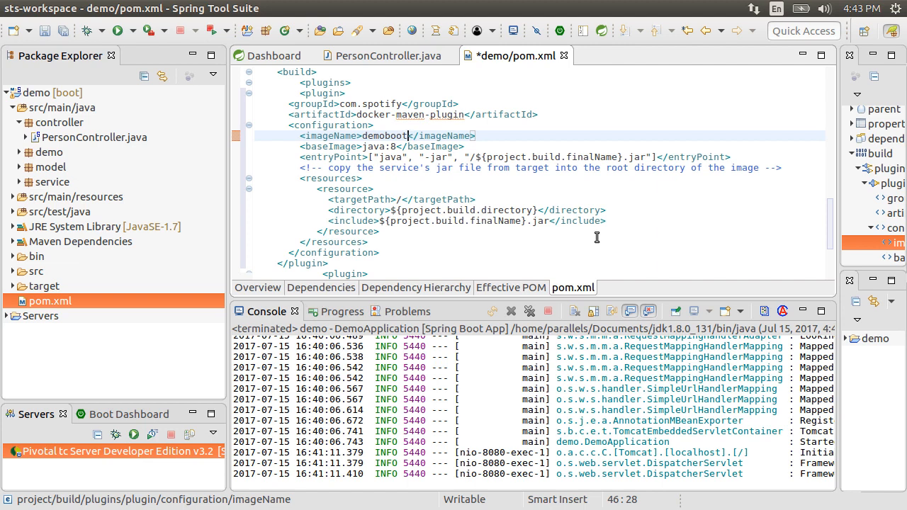
pyautogui.press('ctrl+s')
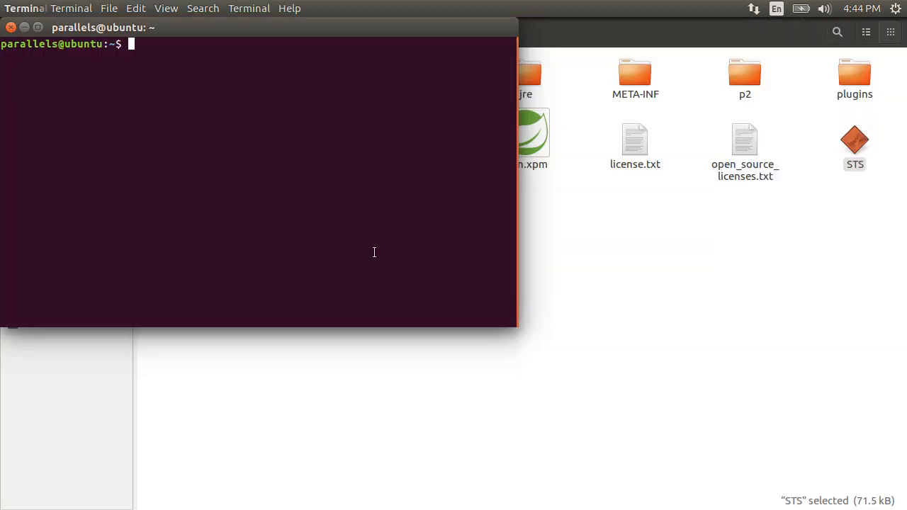
# - Run 'docker info' and 'docker ps' to confirm no containers are running
pyautogui.write('do')
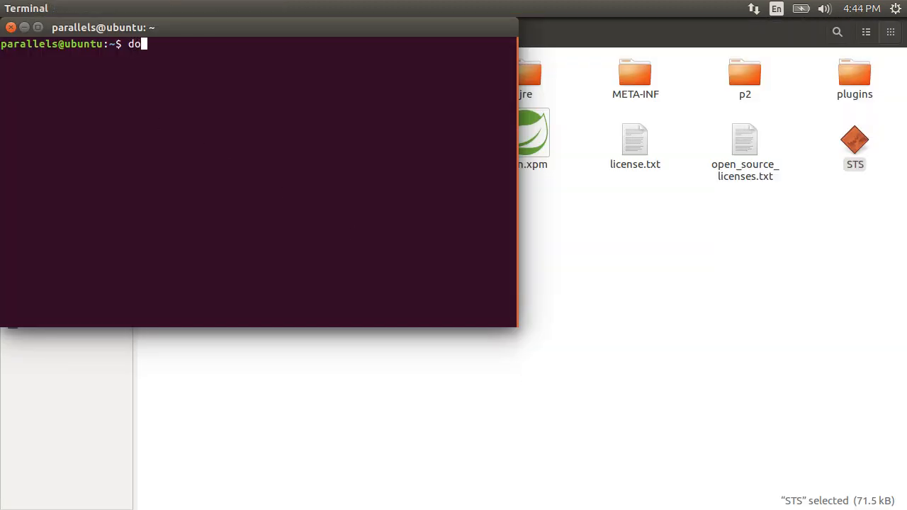
pyautogui.press('Return')
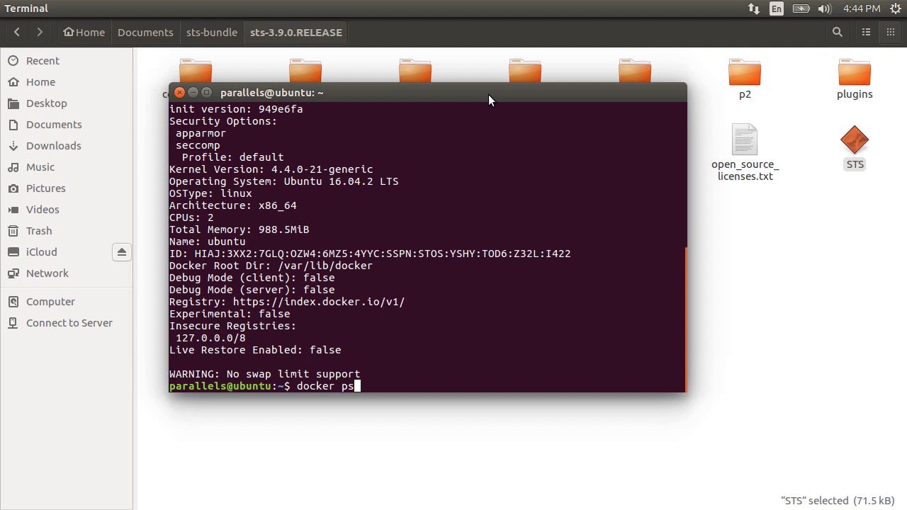
pyautogui.press('Return')
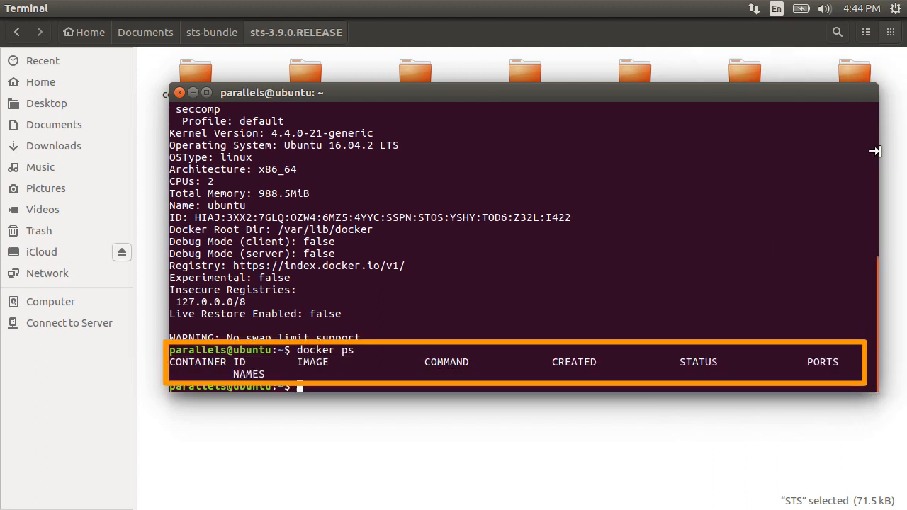
pyautogui.write('demoboot</imageName>')
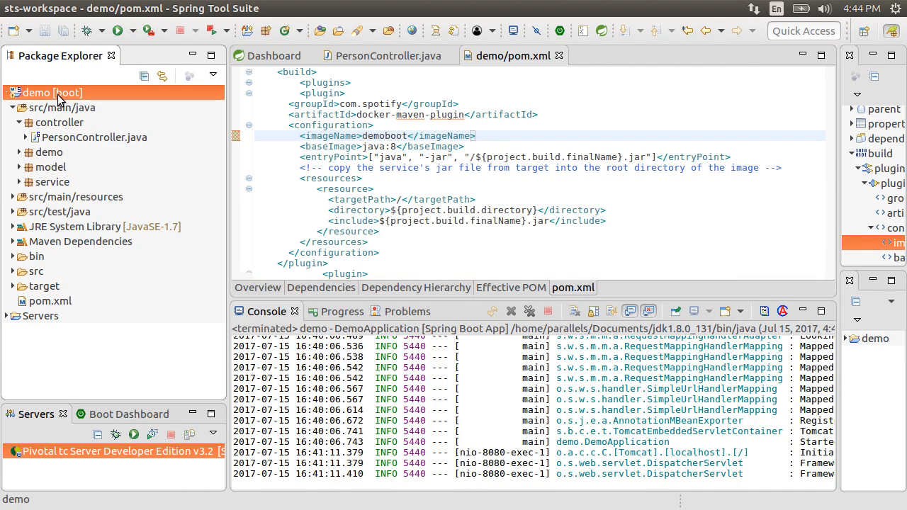
pyautogui.rightClick(41, 92)
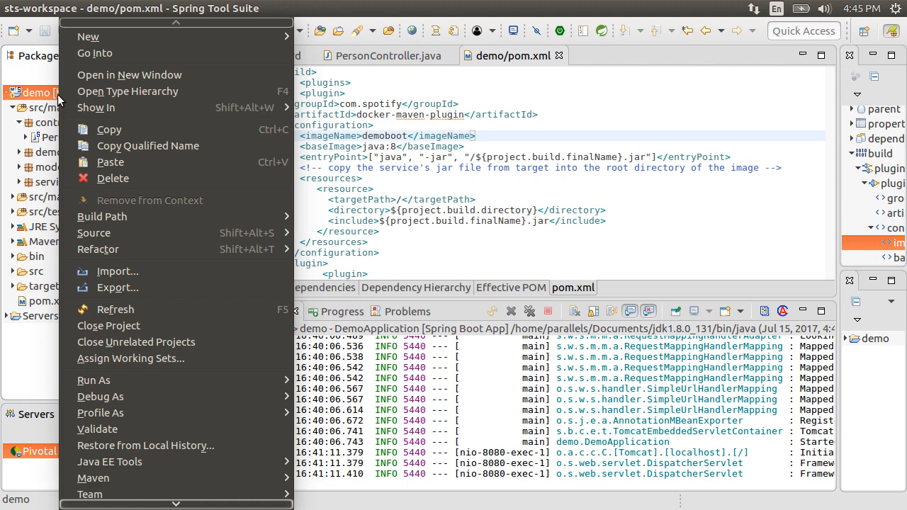
pyautogui.moveTo(135, 380)
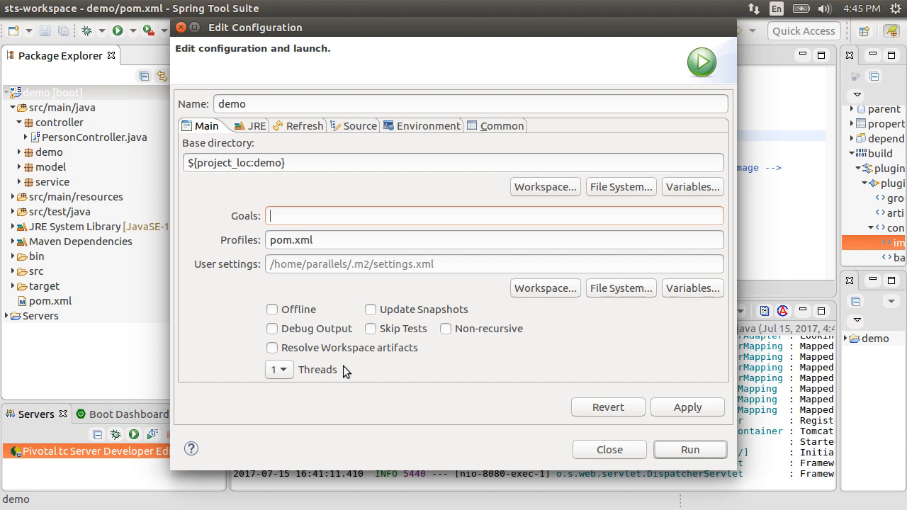
# - Launch a Maven build of demo with the goal 'docker:build'
pyautogui.write('docker')
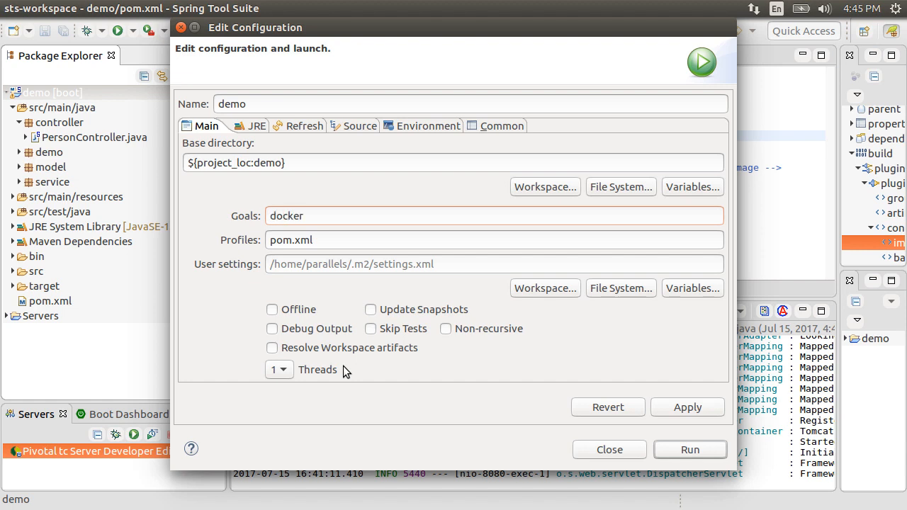
pyautogui.write(':build')
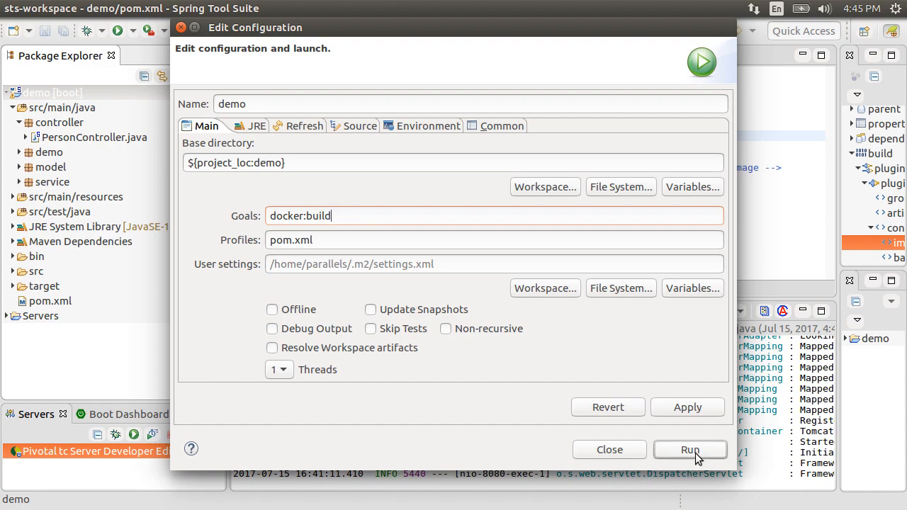
pyautogui.click(689, 451)
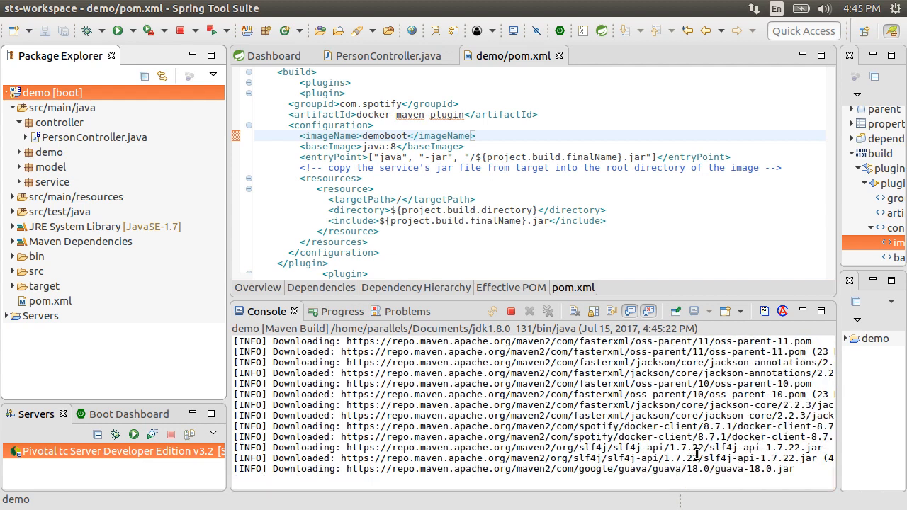
# - Scroll through the Console output while the docker:build run downloads dependencies
pyautogui.scroll(-3)
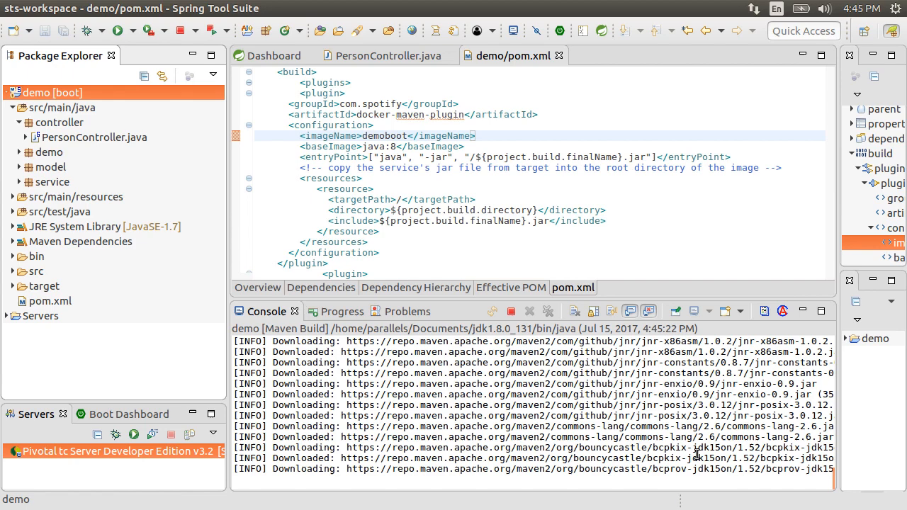
pyautogui.scroll(-3)
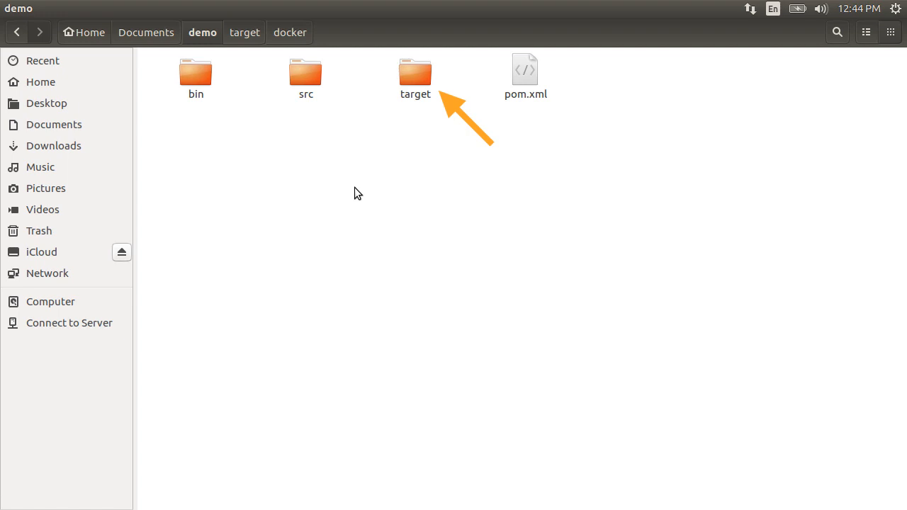
# - Browse into target/docker and open the generated Dockerfile beside demo-0.0.1-SNAPSHOT.jar
pyautogui.doubleClick(416, 74)
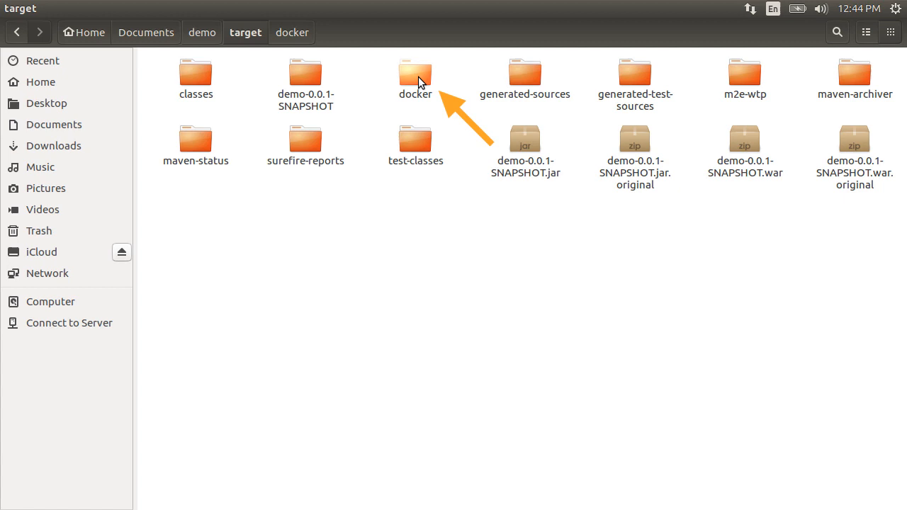
pyautogui.doubleClick(416, 74)
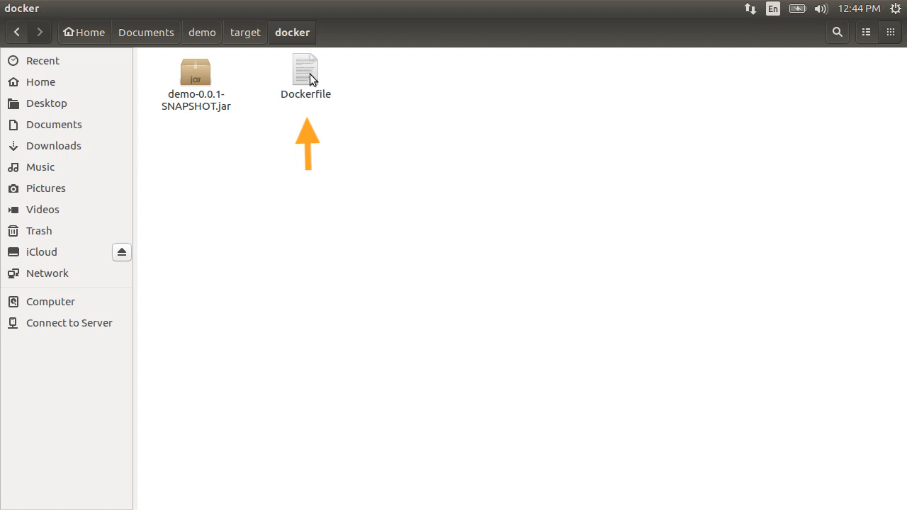
pyautogui.doubleClick(306, 71)
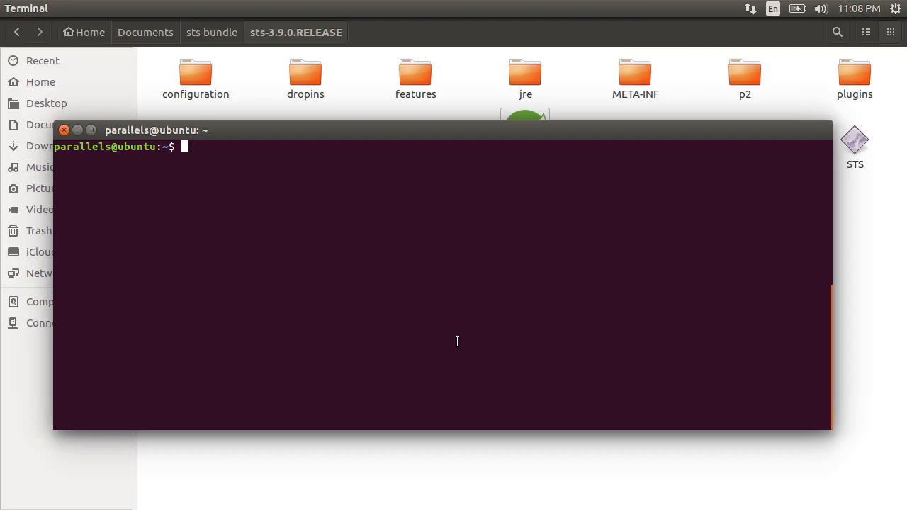
# - Run 'docker images' listing demoboot:latest and java:8, then 'docker ps' showing no containers
pyautogui.write('docker')
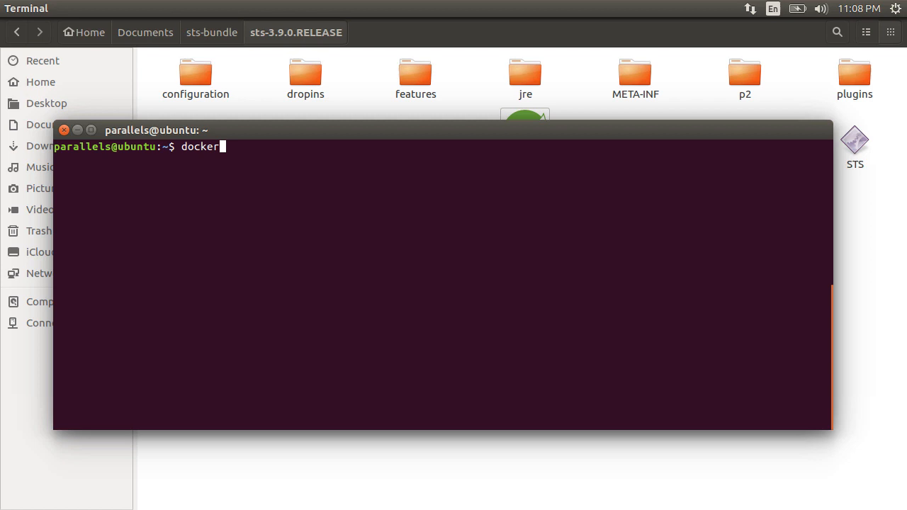
pyautogui.write('images')
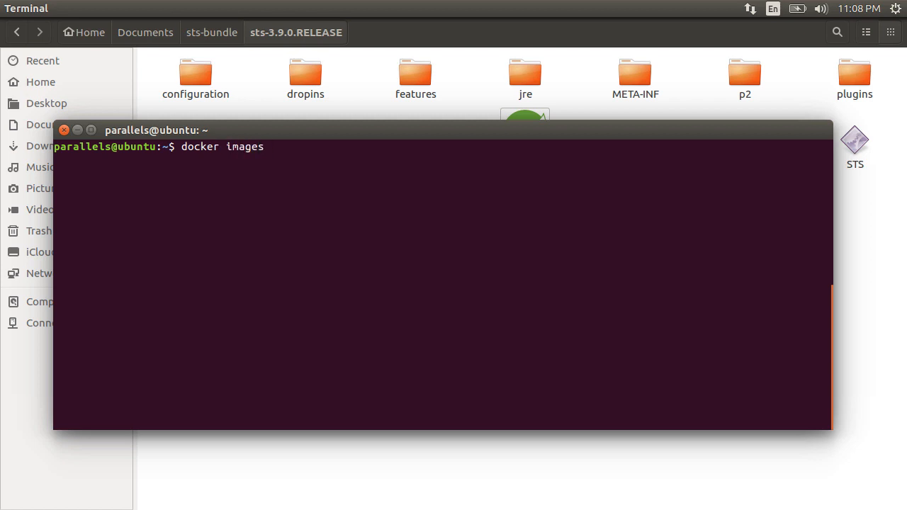
pyautogui.press('Return')
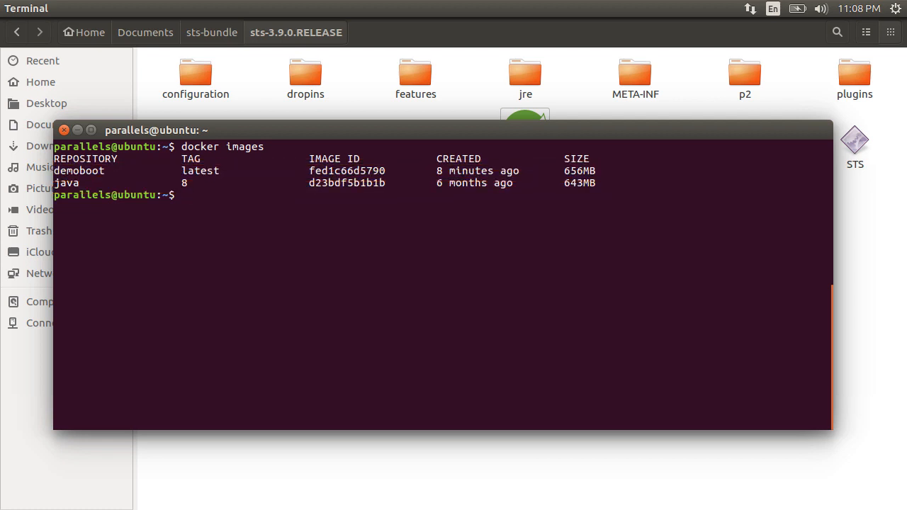
pyautogui.press('Return')
pyautogui.write('docker ps')
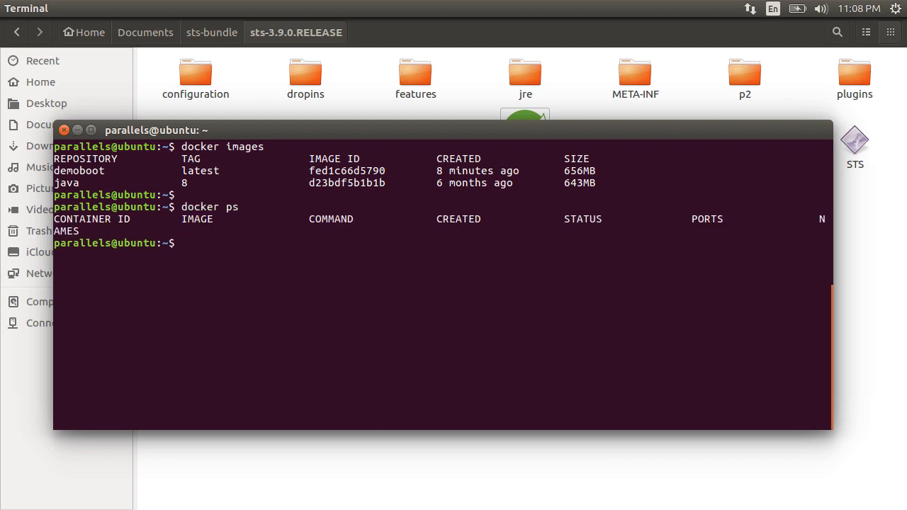
pyautogui.press('Return')
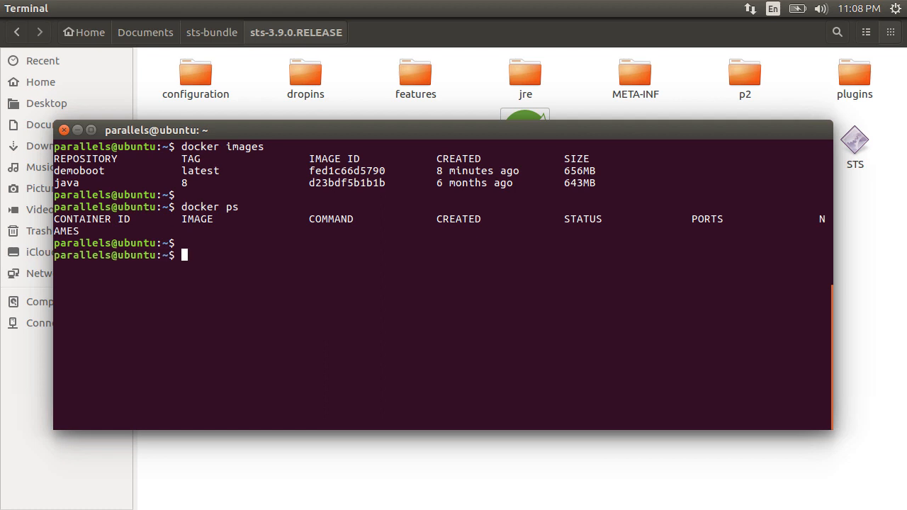
# - Run 'docker run -it -p 9999:8080 demoboot' to start the container on host port 9999
pyautogui.write('docker')
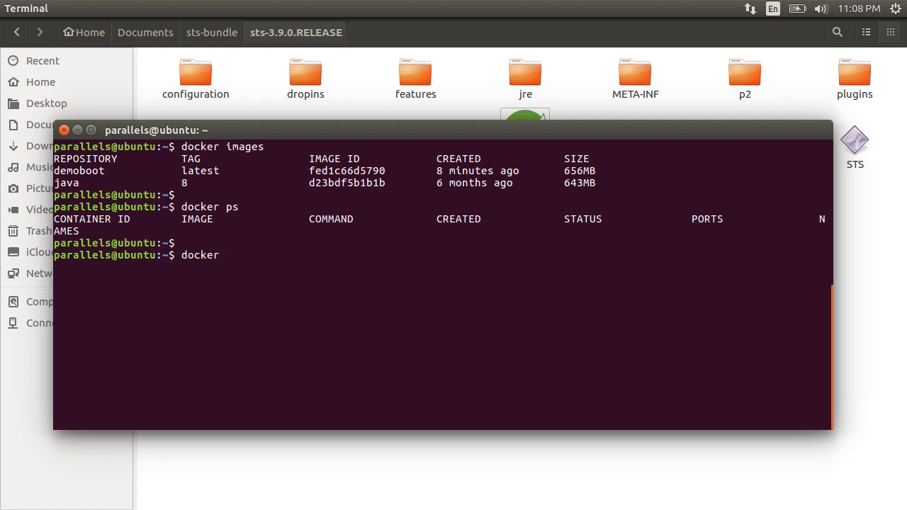
pyautogui.write('run')
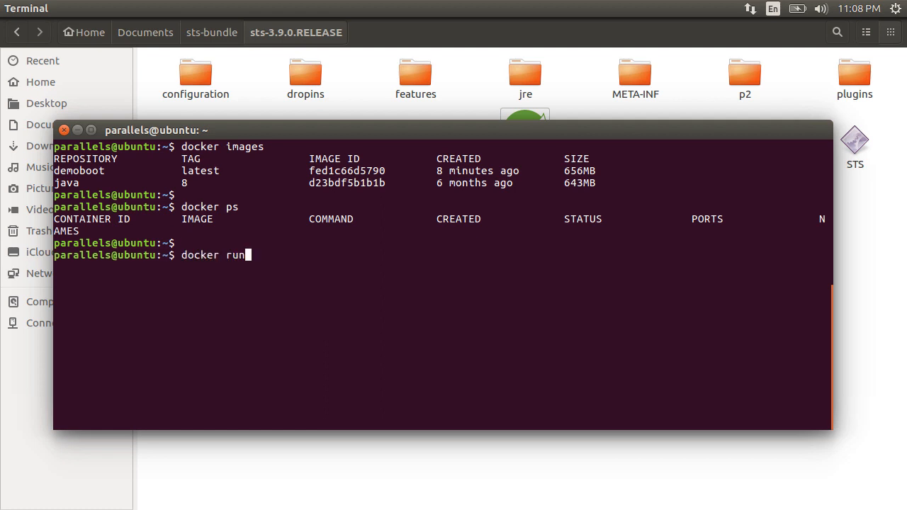
pyautogui.write('-it -')
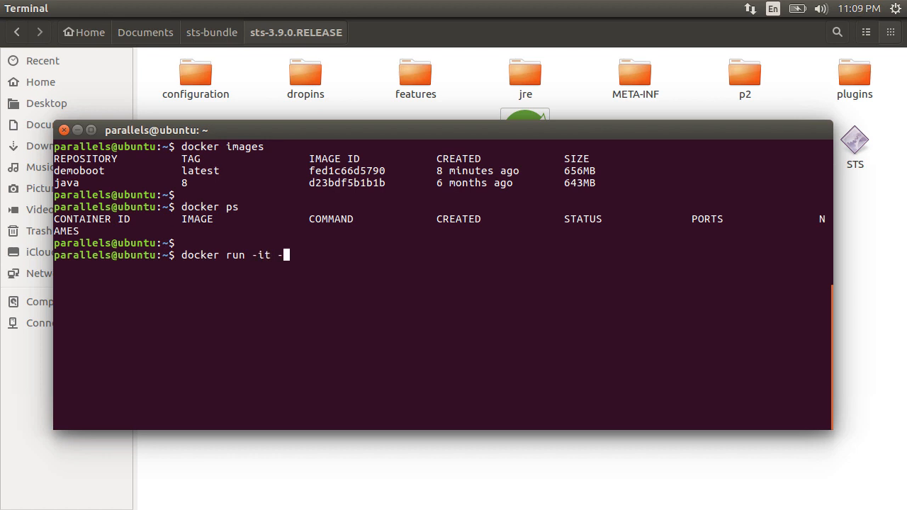
pyautogui.write('p')
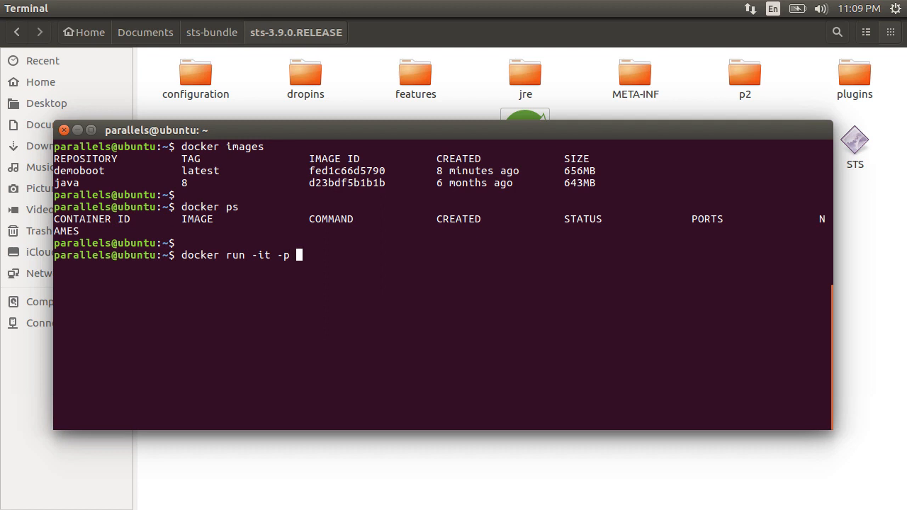
pyautogui.write('9999')
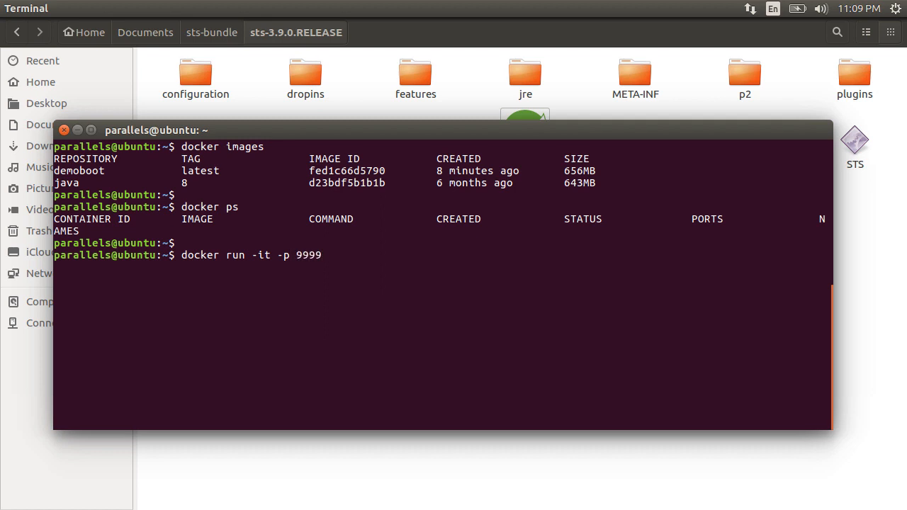
pyautogui.write(':8080')
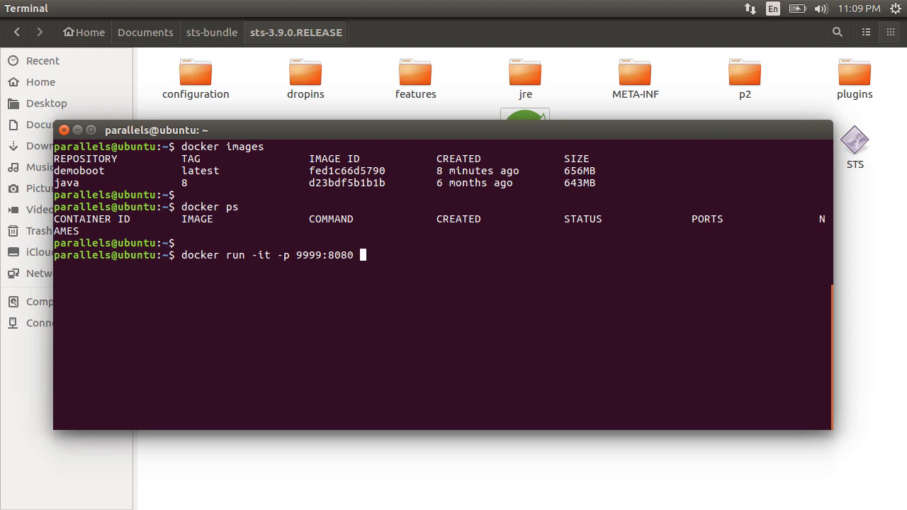
pyautogui.write('demoboot')
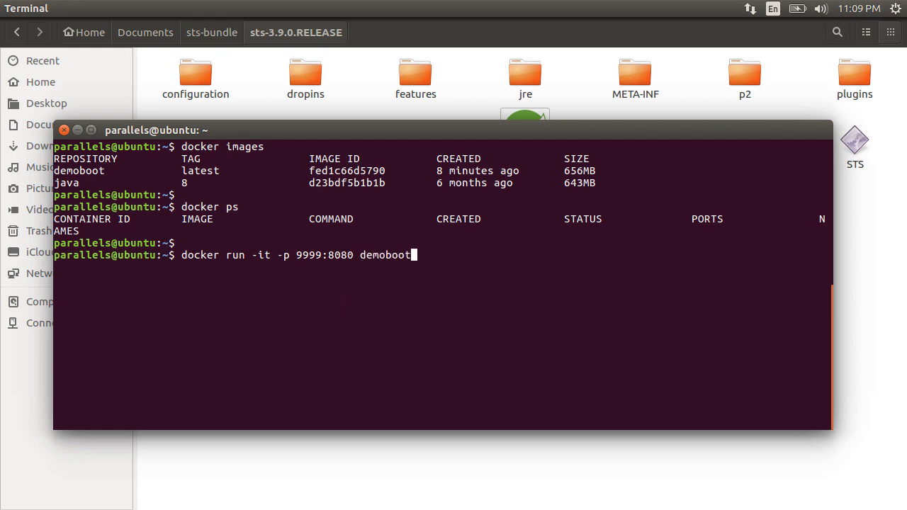
pyautogui.press('Return')
pyautogui.write('http://local')
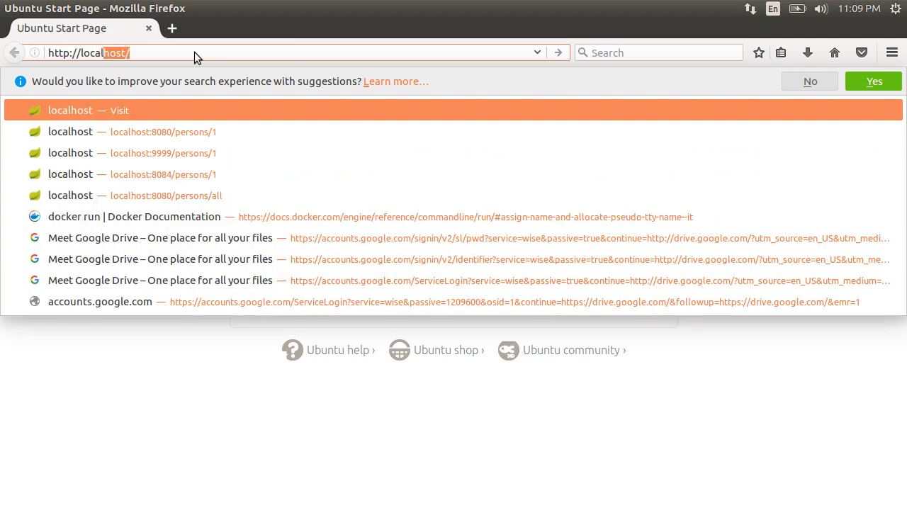
# - Enter localhost:9999/persons/1 to fetch Steve Smith's person record as XML
pyautogui.write(':')
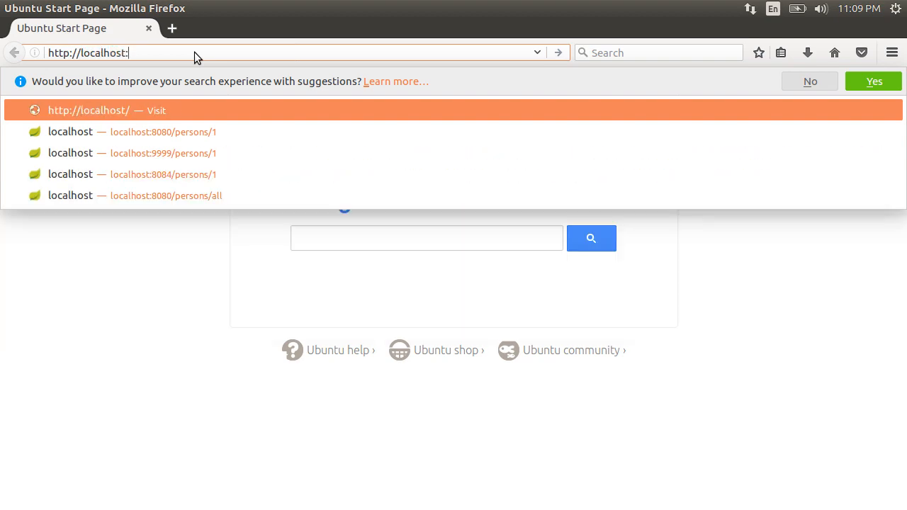
pyautogui.write('9999/persons/1')
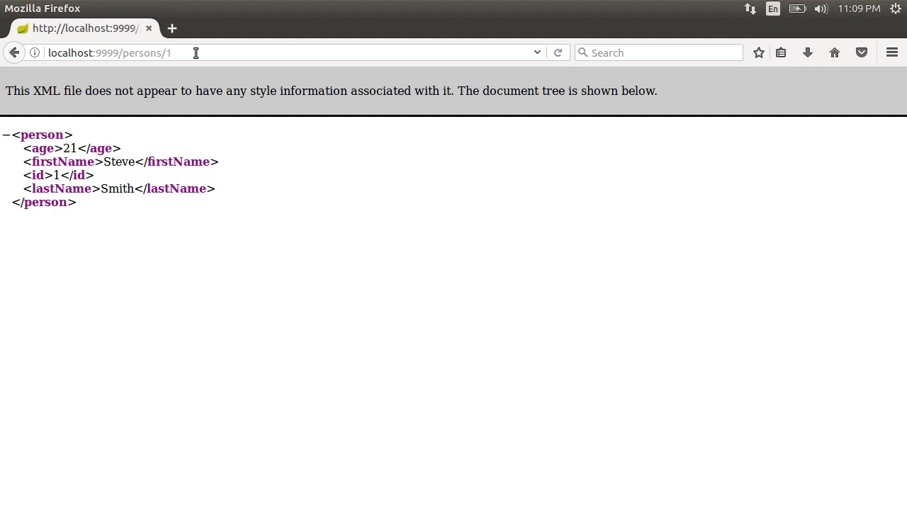
# - In a second terminal window, enter 'docker run -it -p 9998:8080 demoboot'
pyautogui.click(71, 9)
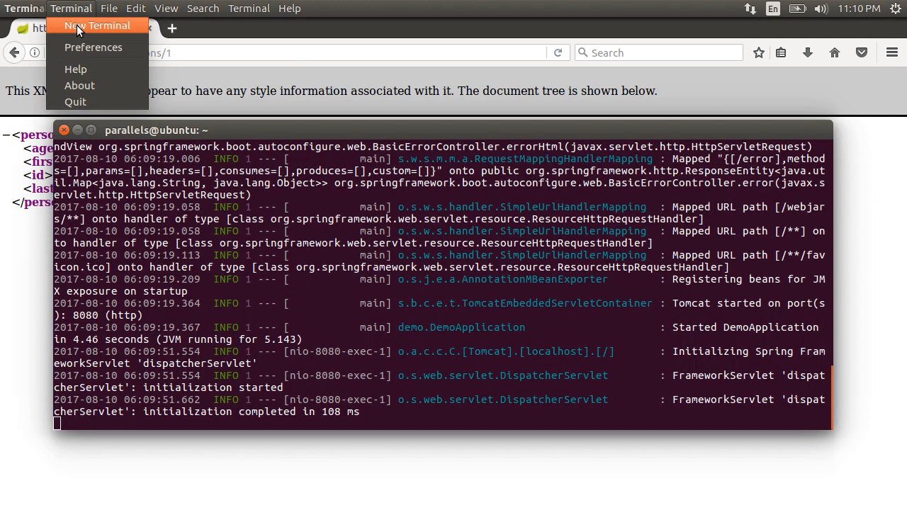
pyautogui.click(97, 26)
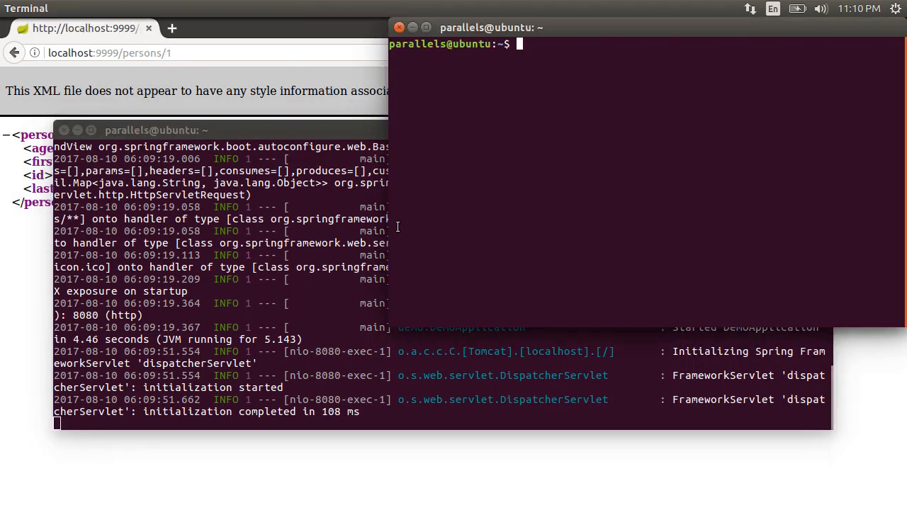
pyautogui.write('docker run -it -p 9998')
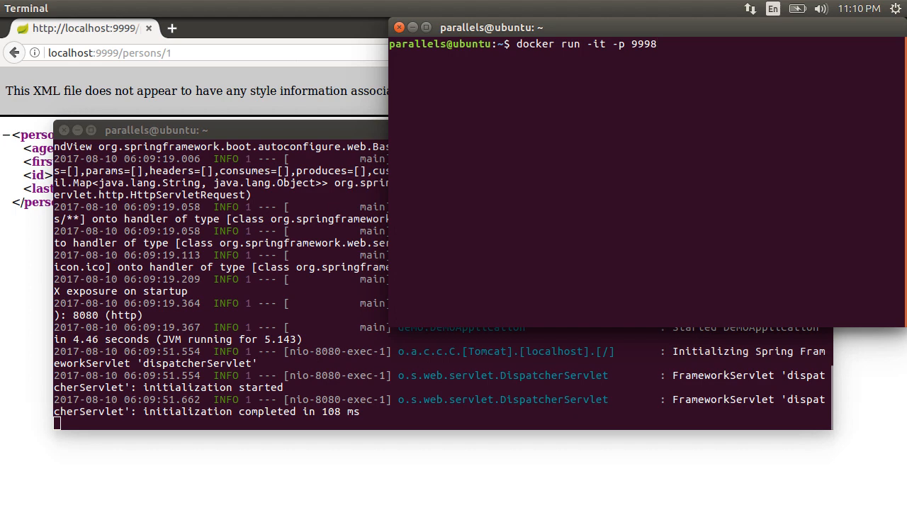
pyautogui.write(':8080 d')
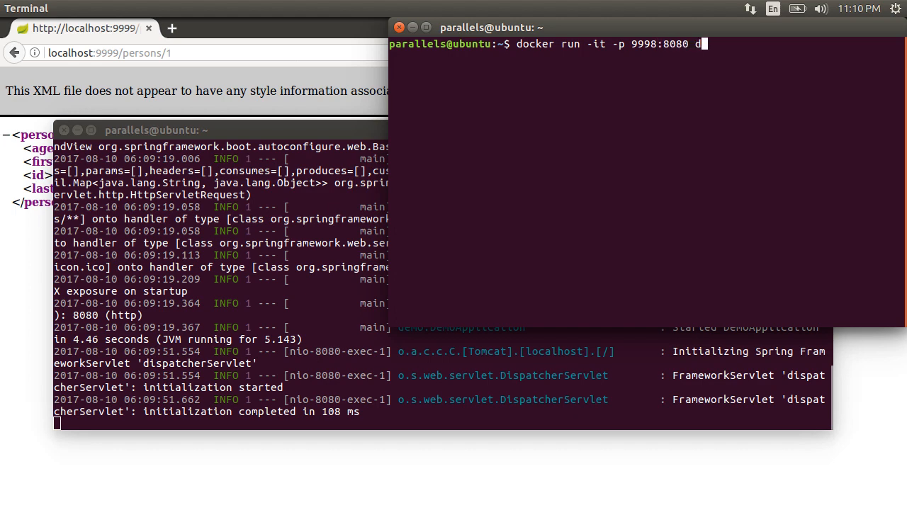
pyautogui.write('emoboot')
pyautogui.write('h')
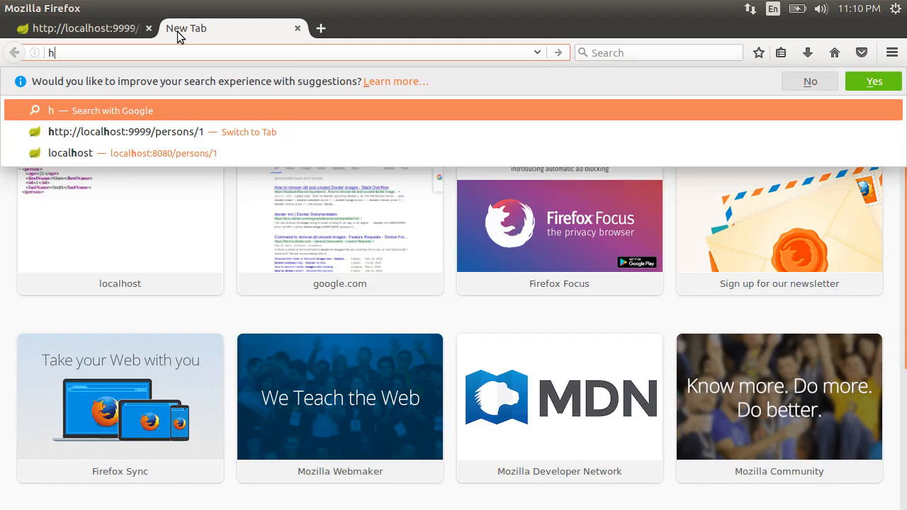
pyautogui.write('ttp://localhost:999')
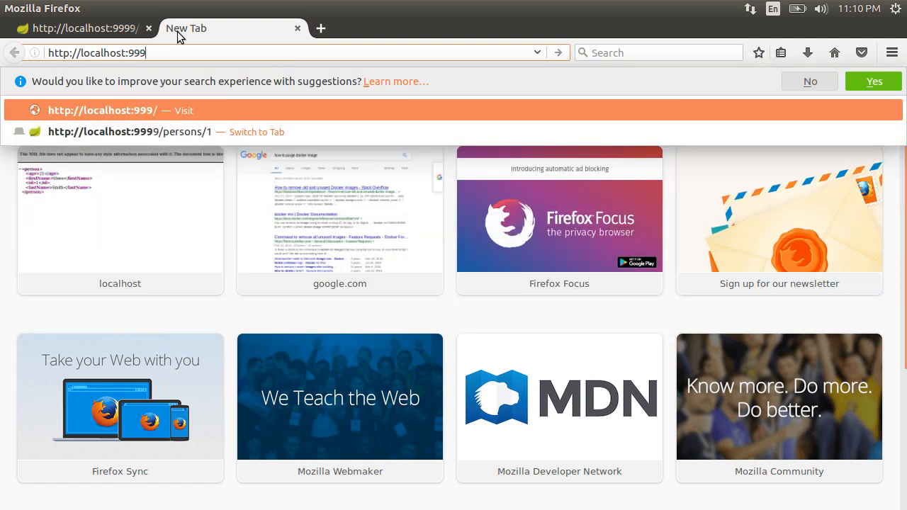
pyautogui.write('8')
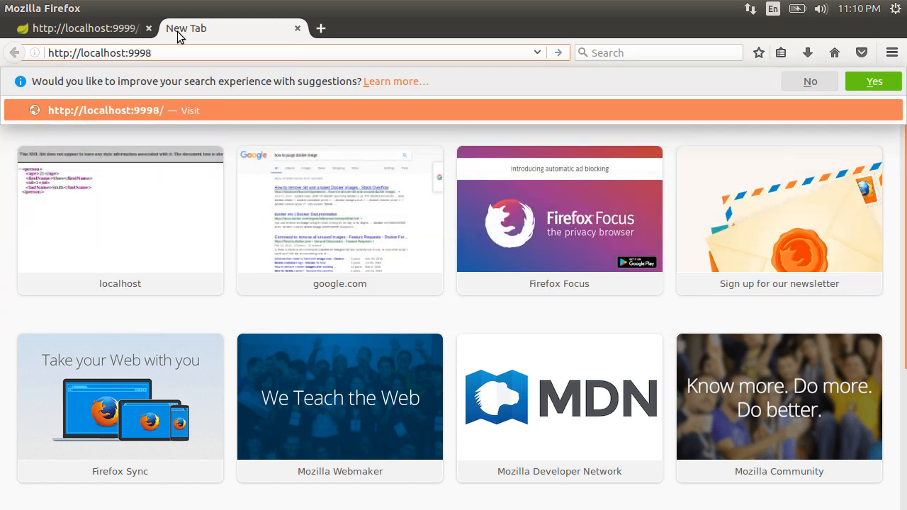